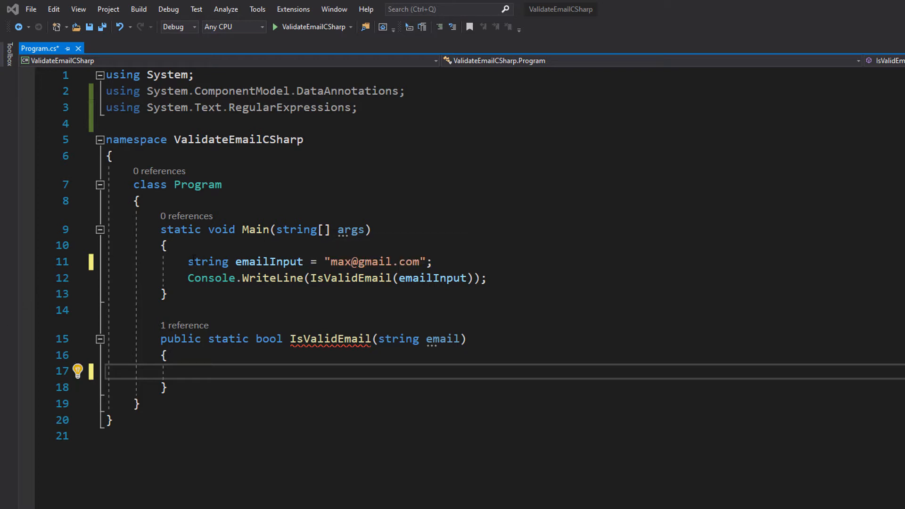
# - Review Main's emailInput argument, the using line, and the public static bool IsValidEmail signature
pyautogui.doubleClick(268, 261)
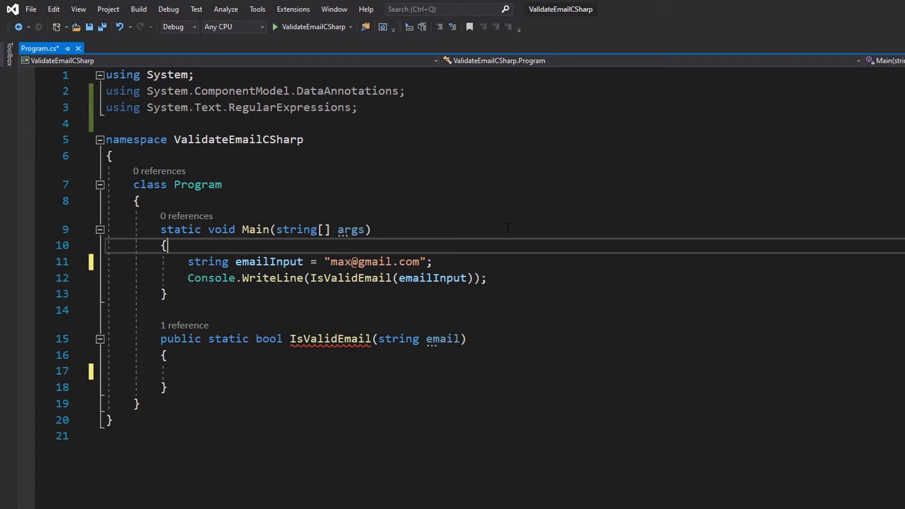
pyautogui.click(312, 277)
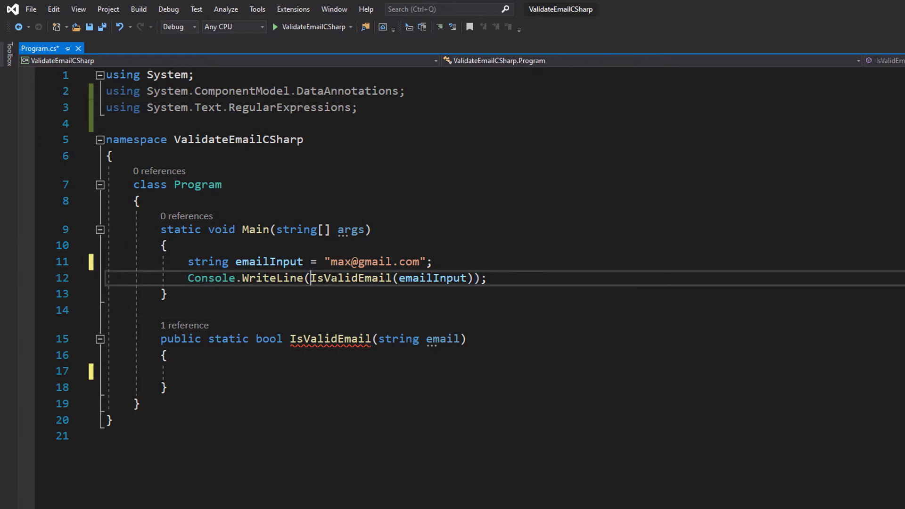
pyautogui.doubleClick(431, 277)
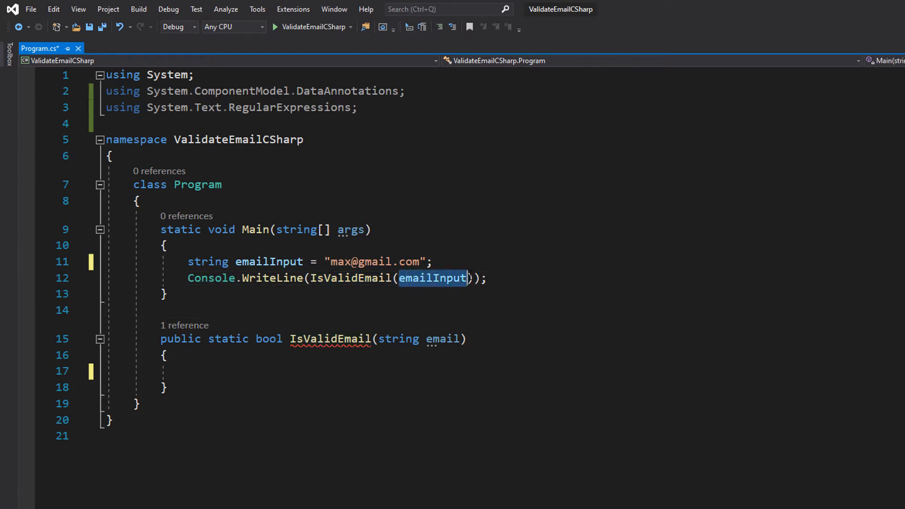
pyautogui.click(465, 339)
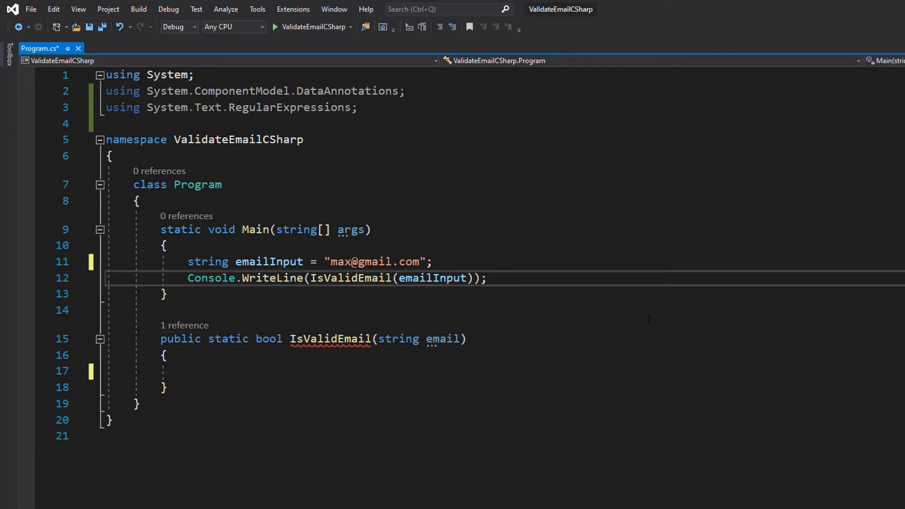
pyautogui.moveTo(174, 108); pyautogui.dragTo(359, 107)
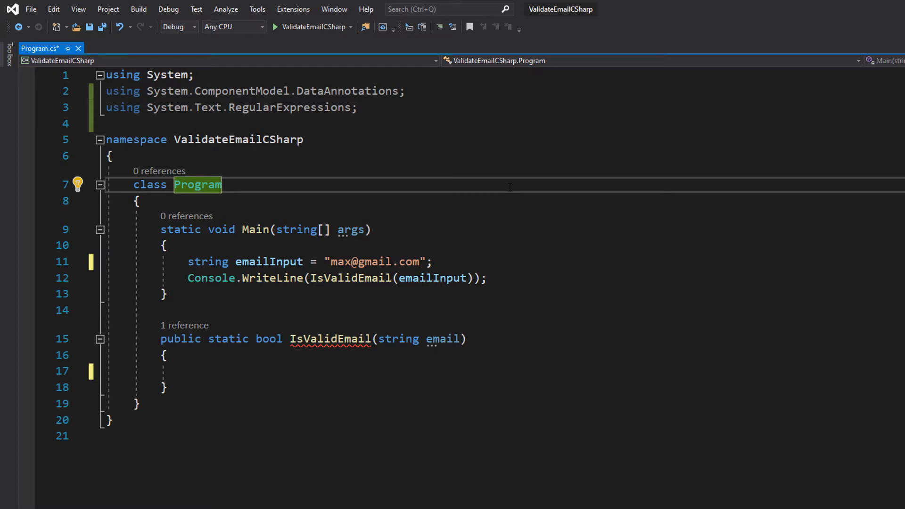
pyautogui.moveTo(278, 307)
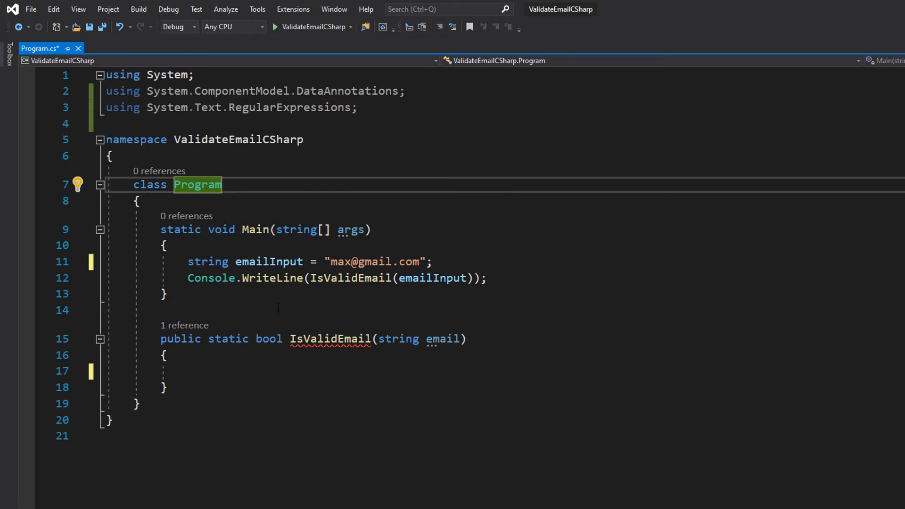
pyautogui.moveTo(161, 339); pyautogui.dragTo(282, 338)
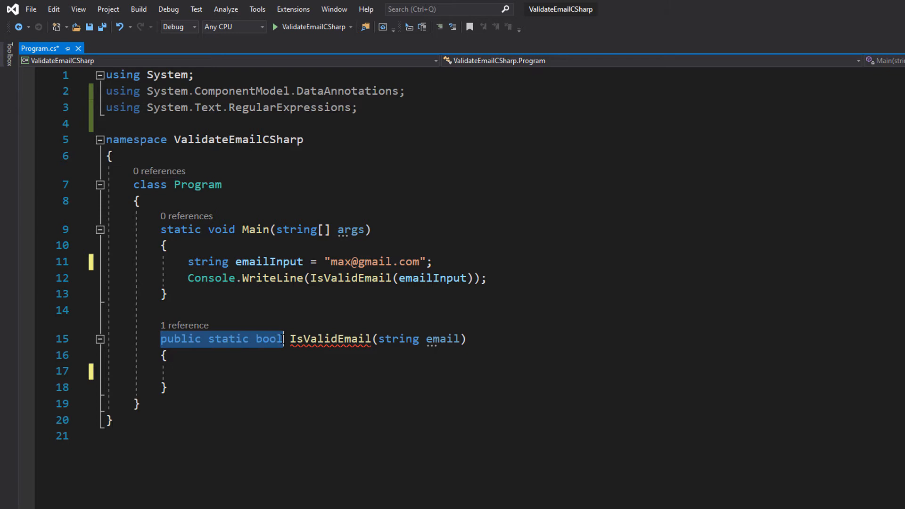
pyautogui.click(137, 403)
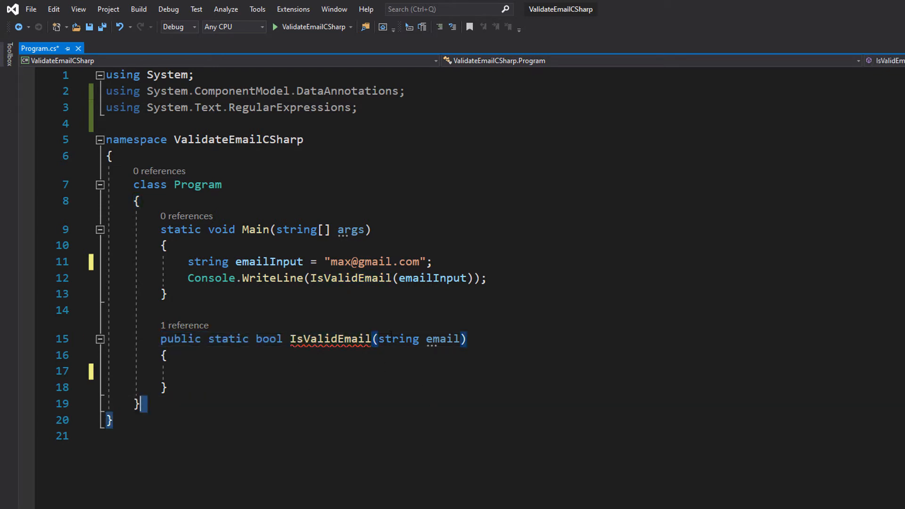
pyautogui.moveTo(443, 338)
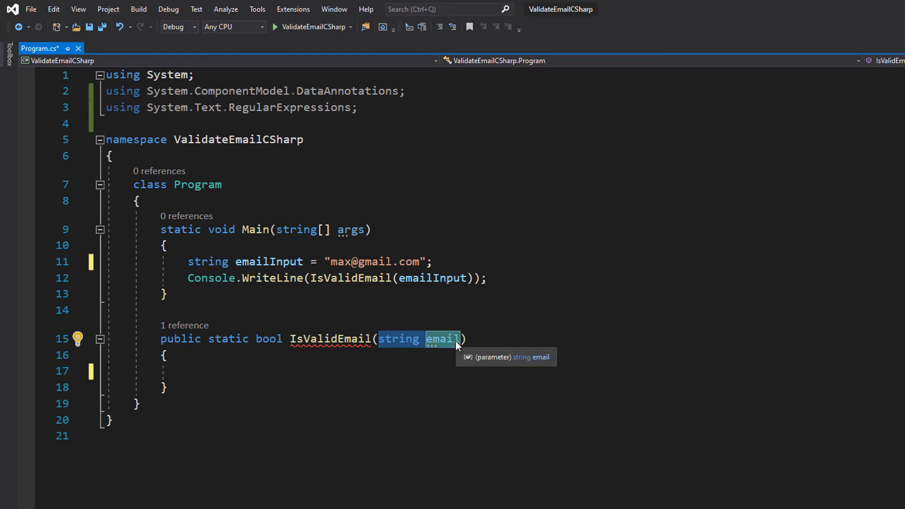
# - Write emailRegex with the email pattern and RegexOptions.IgnoreCase, returning emailRegex.IsMatch(email)
pyautogui.write('Regex emailRegex = new Regex(@"^([\\w\\.\\-]+)@([\\w\\-]+)((\\.(\\w){2,3})+)$", RegexOptions.IgnoreCase);')
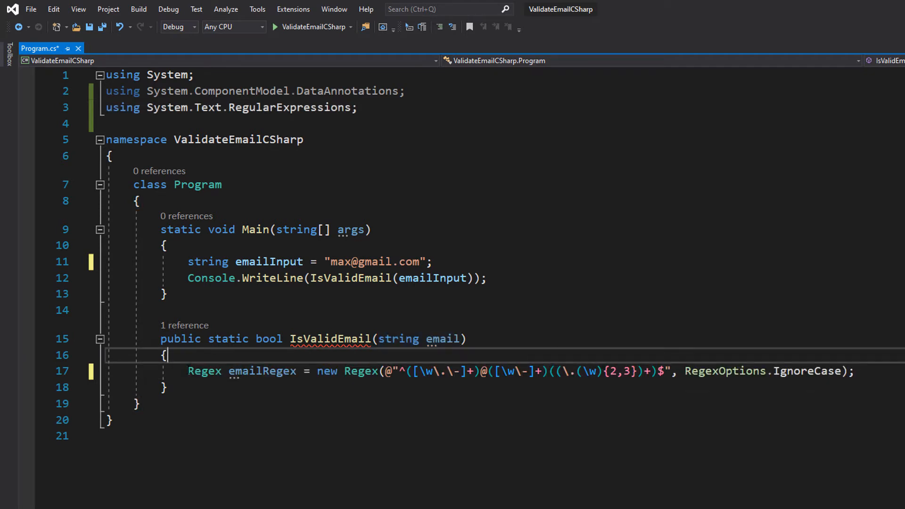
pyautogui.doubleClick(262, 370)
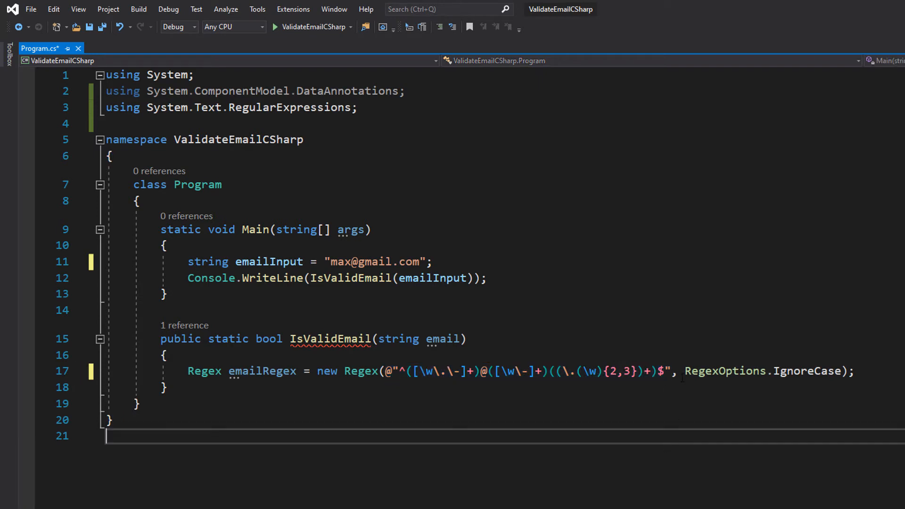
pyautogui.doubleClick(695, 371)
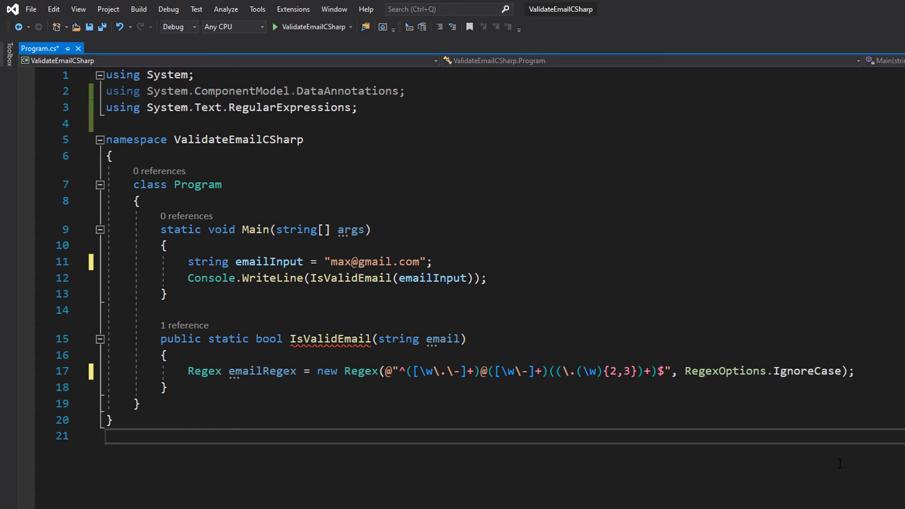
pyautogui.write('return emailRegex.IsMatch(email);')
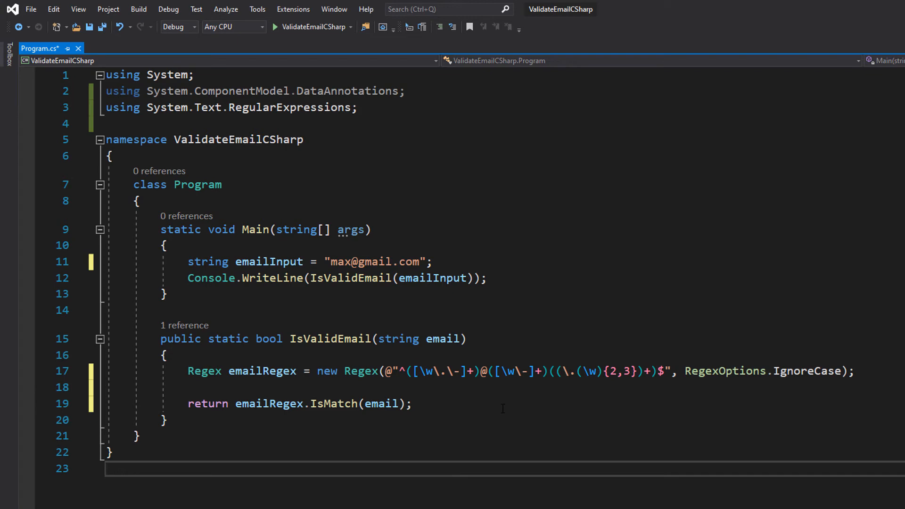
# - Review the Regex line and the IsValidEmail call in WriteLine, then save Program.cs
pyautogui.click(106, 469)
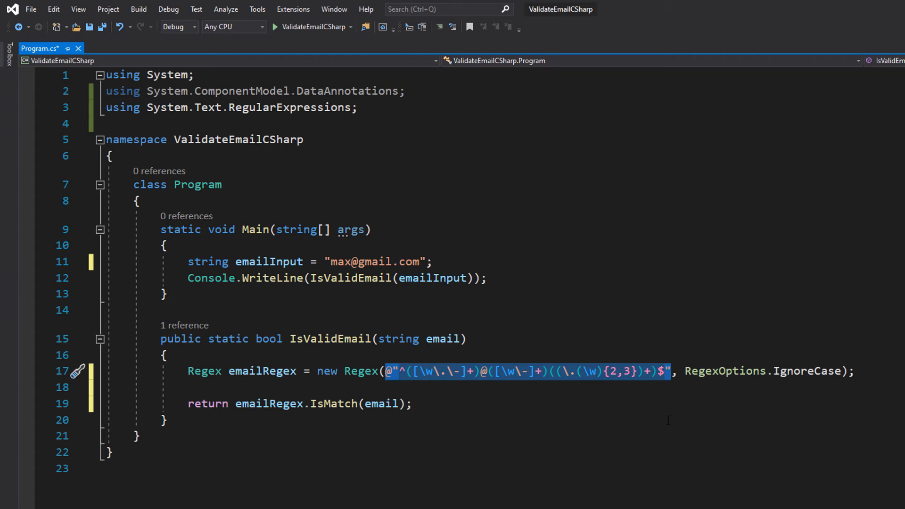
pyautogui.click(168, 421)
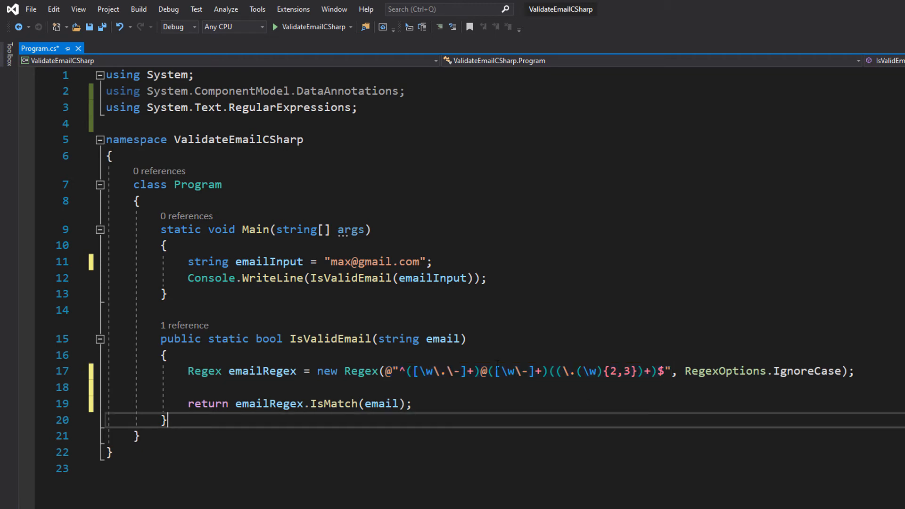
pyautogui.moveTo(409, 371); pyautogui.dragTo(665, 371)
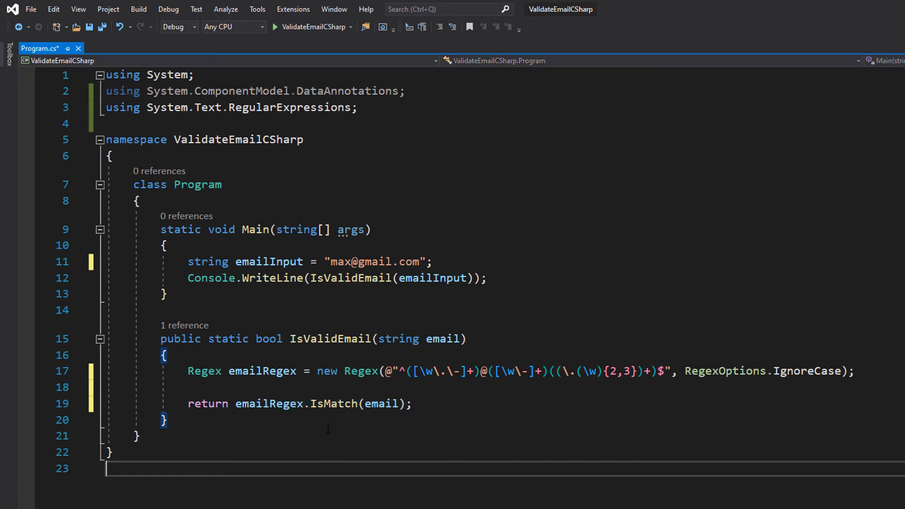
pyautogui.click(412, 404)
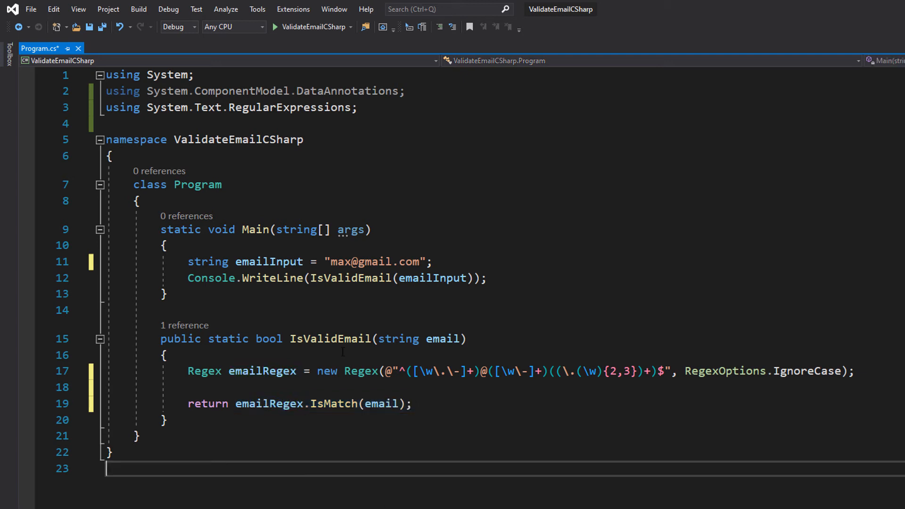
pyautogui.moveTo(311, 277); pyautogui.dragTo(473, 278)
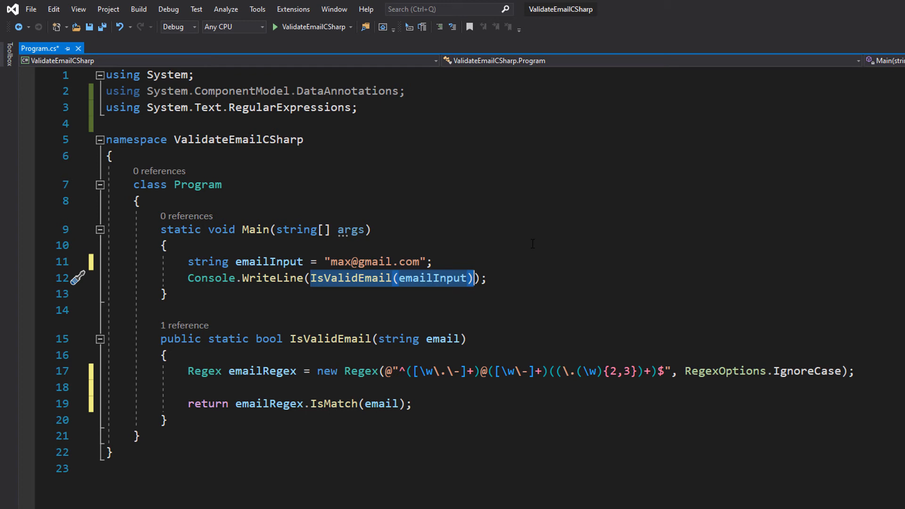
pyautogui.click(373, 230)
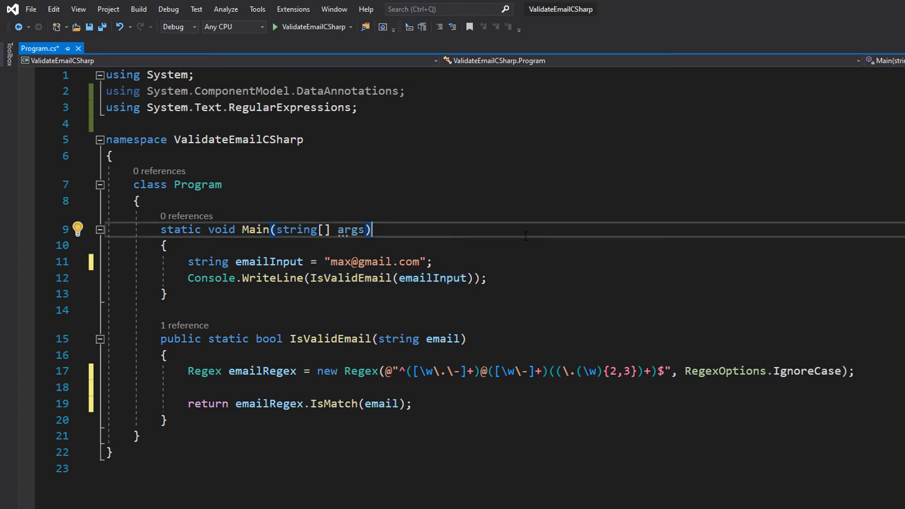
pyautogui.press('ctrl+s')
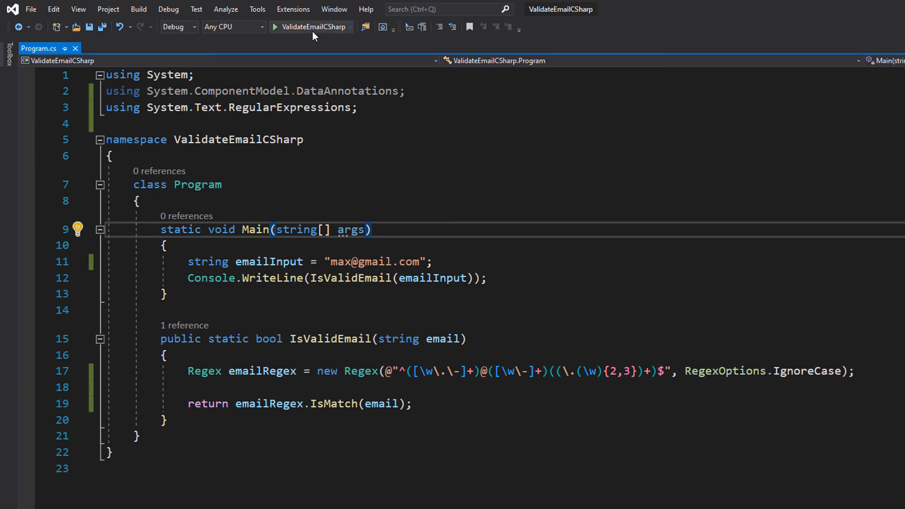
# - Run ValidateEmailCSharp to see True for the gmail test address and move the output aside
pyautogui.click(276, 27)
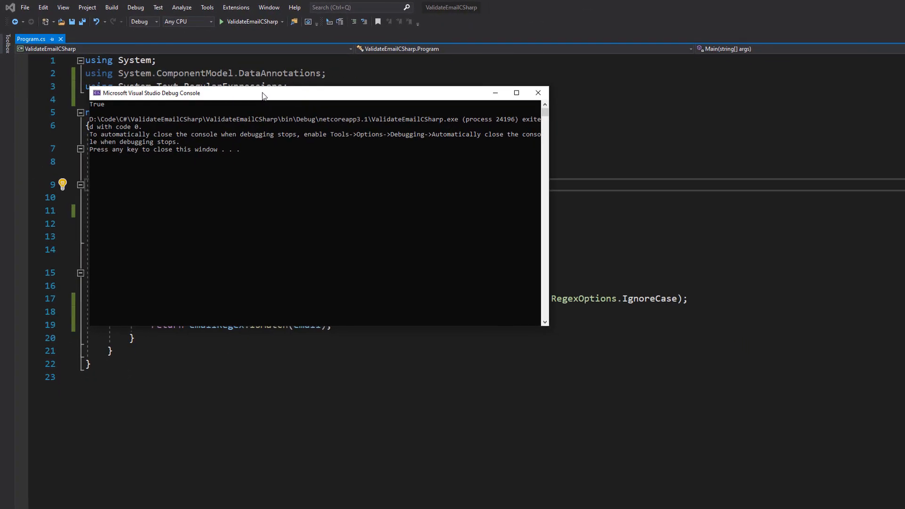
pyautogui.moveTo(262, 94); pyautogui.dragTo(338, 258)
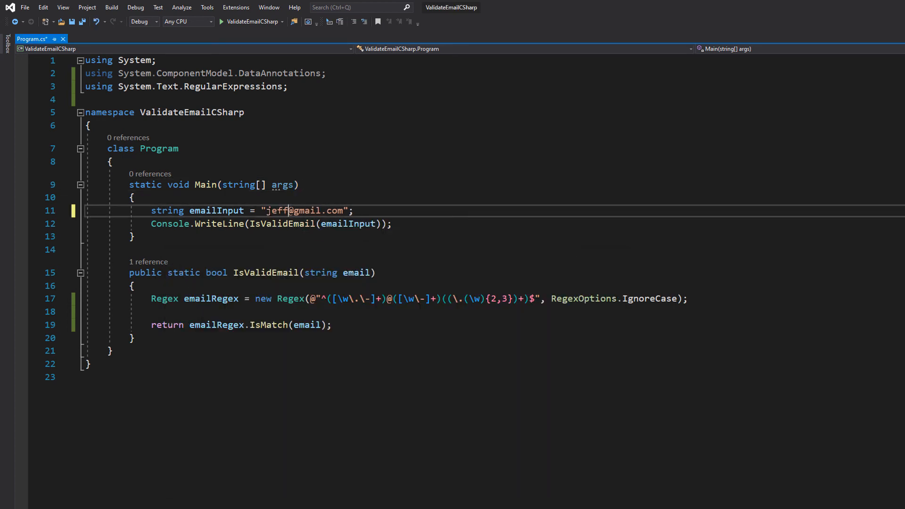
# - Test an edited address, then change the domain ending to .uk and close the output
pyautogui.write('boyrd')
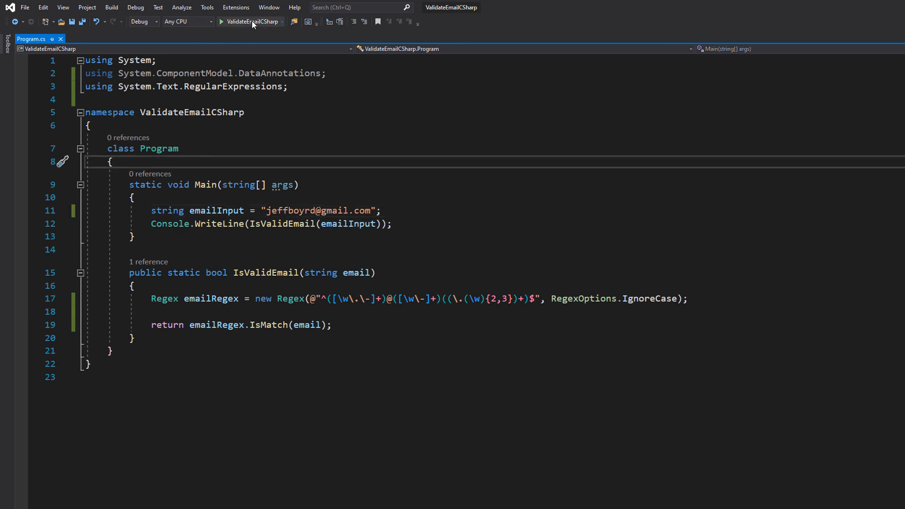
pyautogui.click(220, 21)
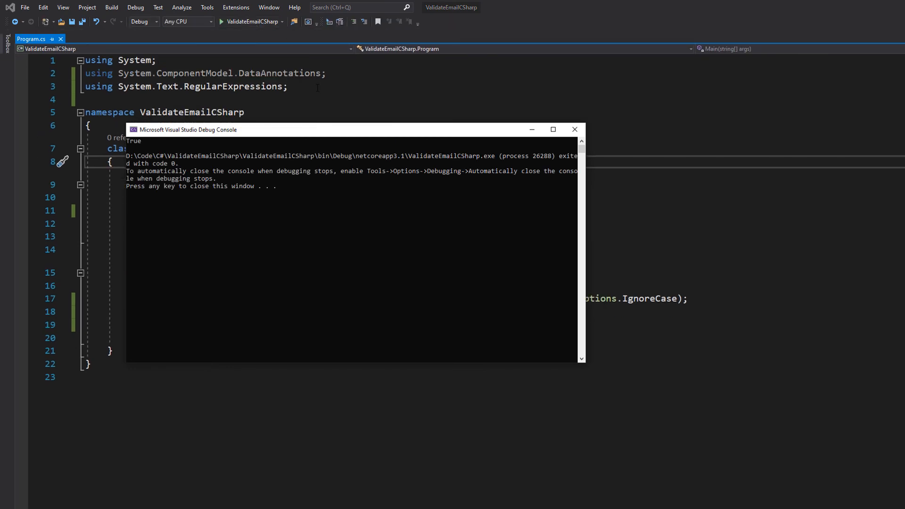
pyautogui.moveTo(478, 135)
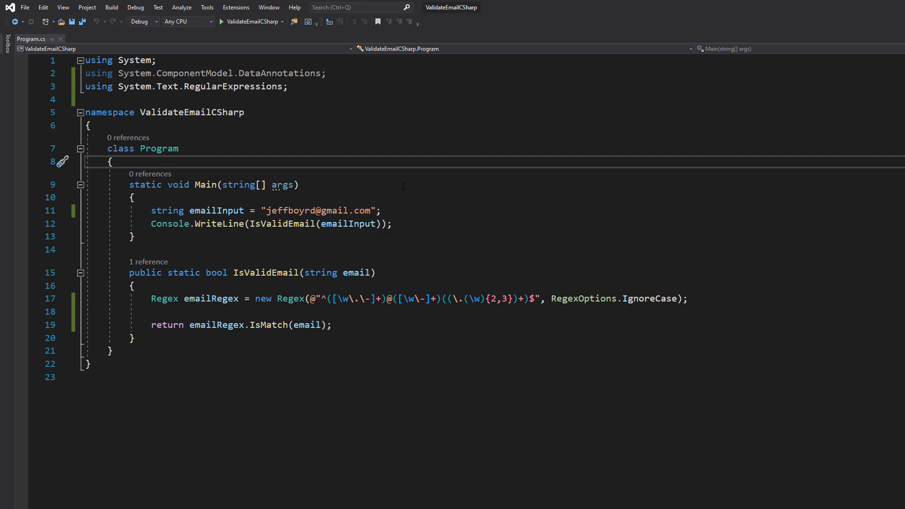
pyautogui.press('Backspace')
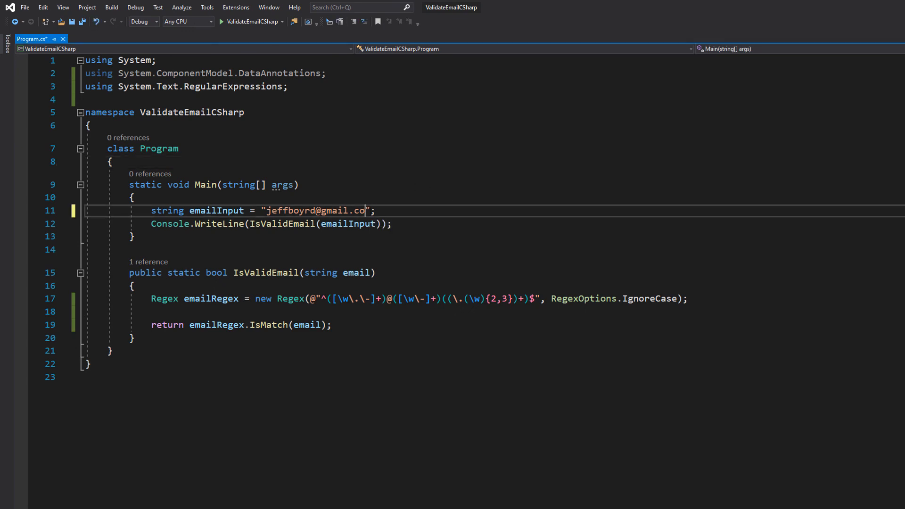
pyautogui.write('.uk')
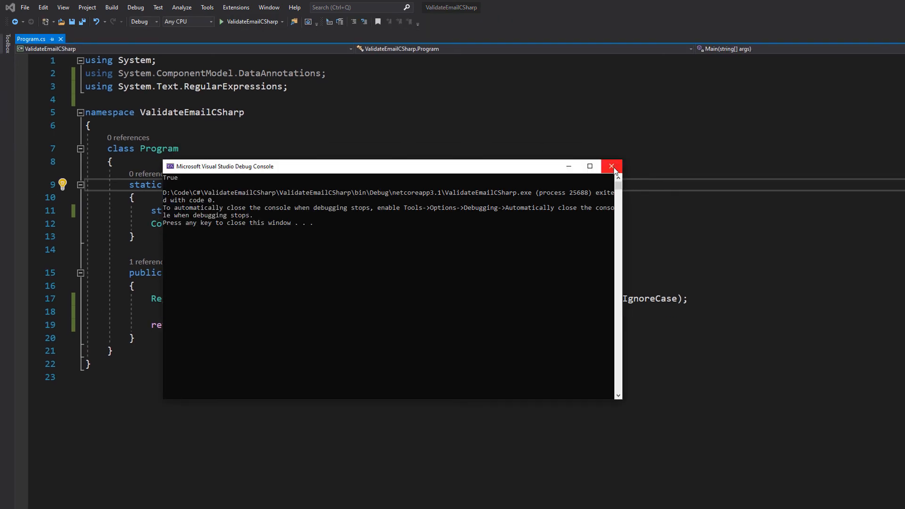
pyautogui.click(611, 166)
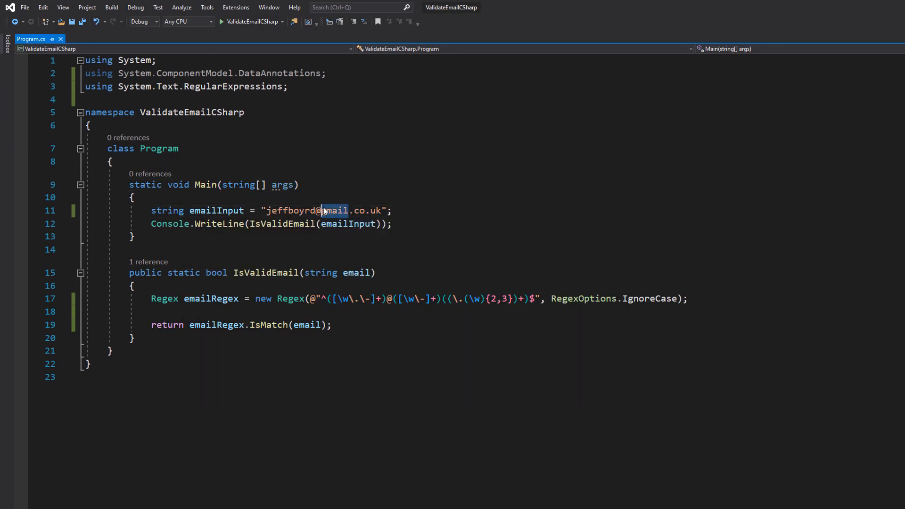
# - Test a hotmail address, then run the random string fdfdgfdfdf to see False
pyautogui.write('hotmail')
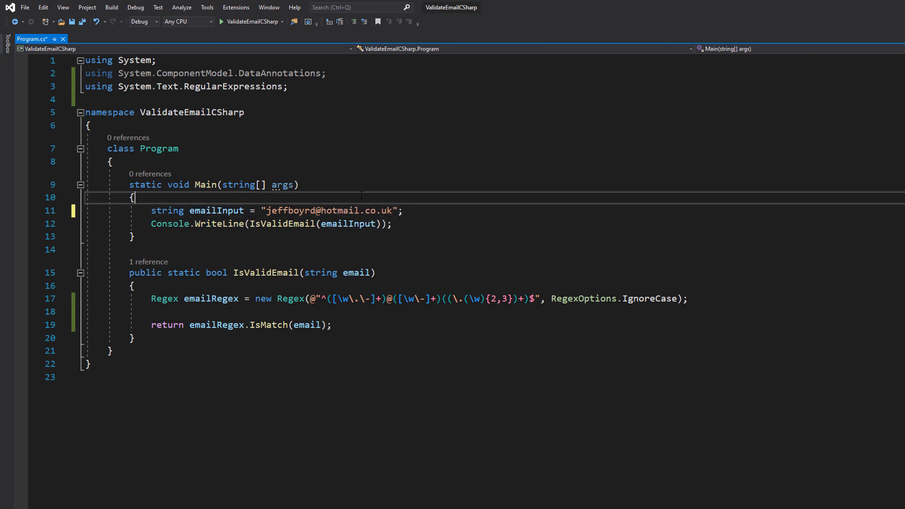
pyautogui.press('ctrl+s')
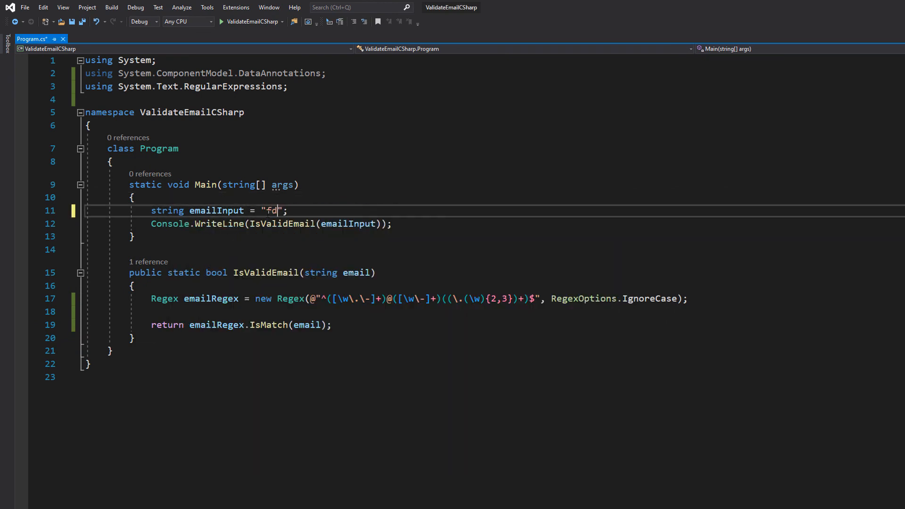
pyautogui.write('fdgfdfdf')
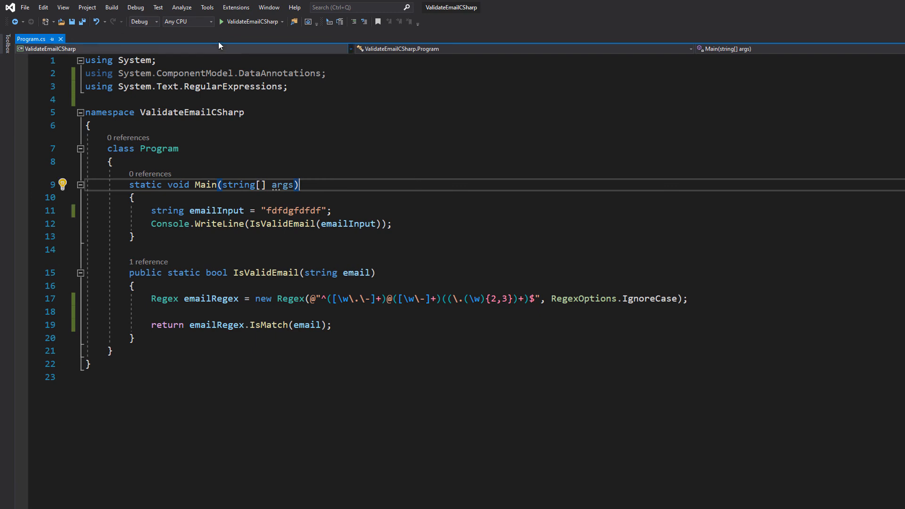
pyautogui.click(222, 22)
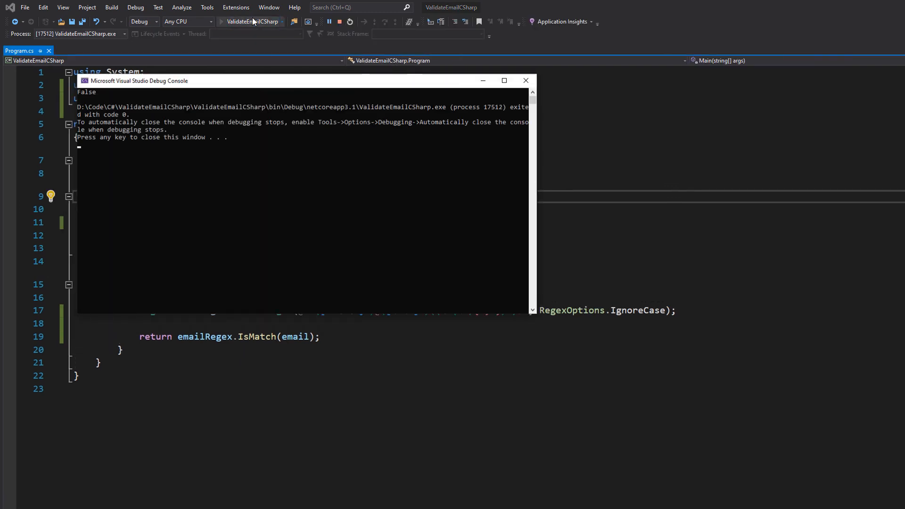